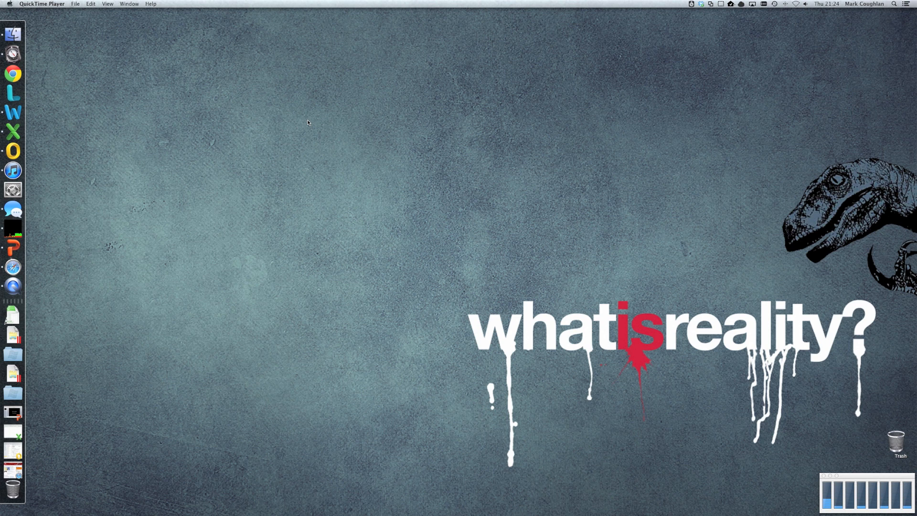
Search Spotlight for 'par' and launch Parallels Desktop from the top hit.
type("parall")
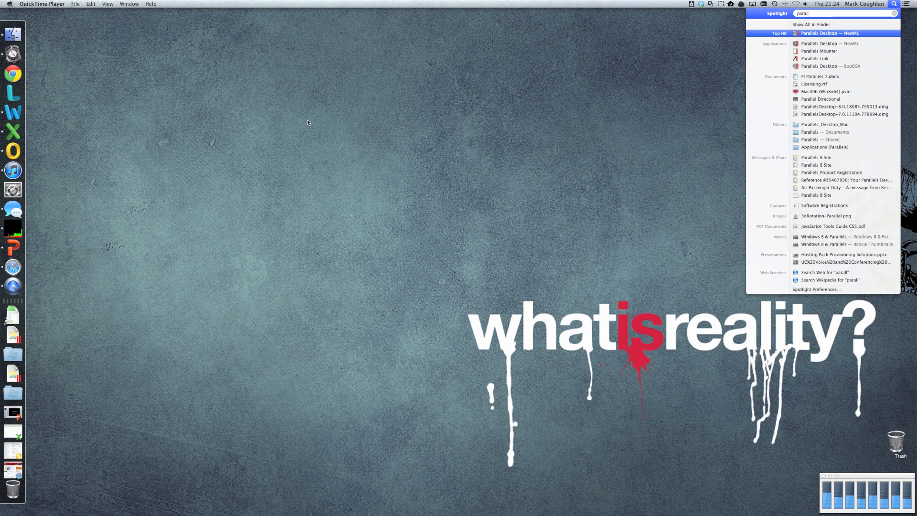
left_click(830, 33)
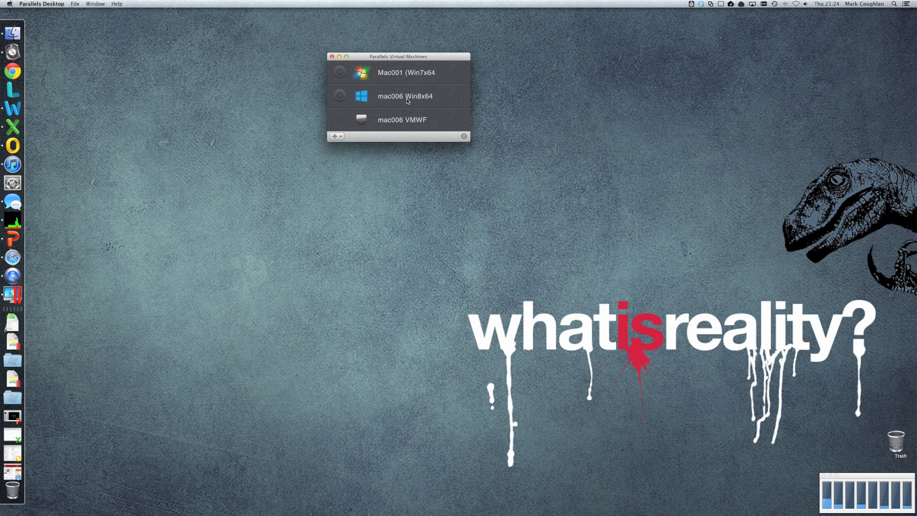
Start the mac006 Win8x64 virtual machine from its context menu.
right_click(406, 96)
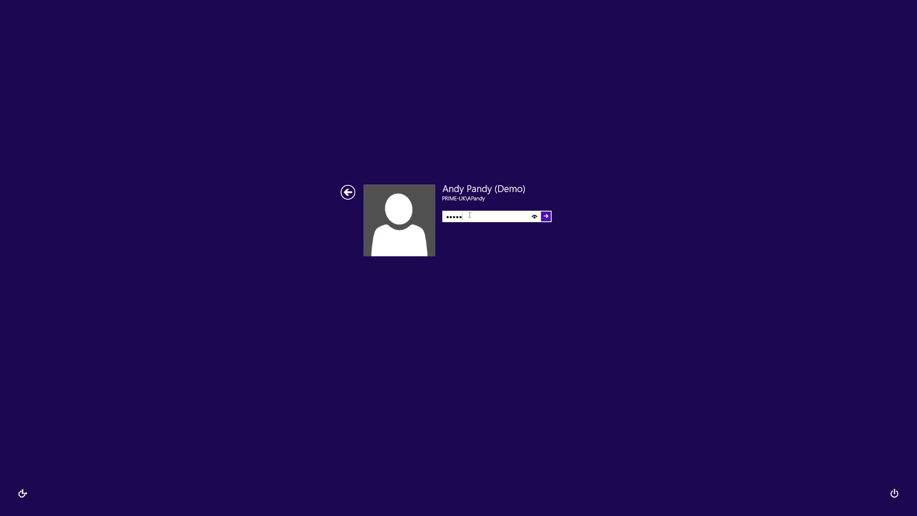
Submit the Windows 8 password and go to the Windows desktop.
left_click(546, 216)
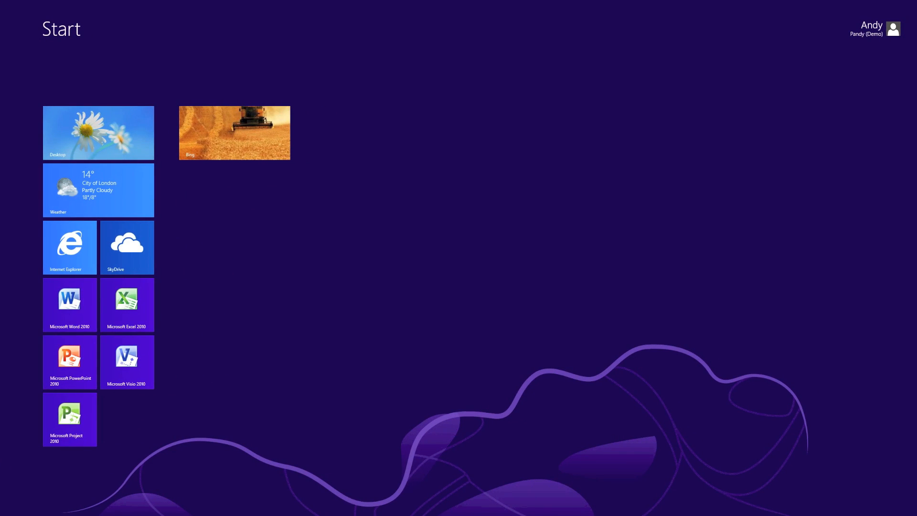
mouse_move(376, 163)
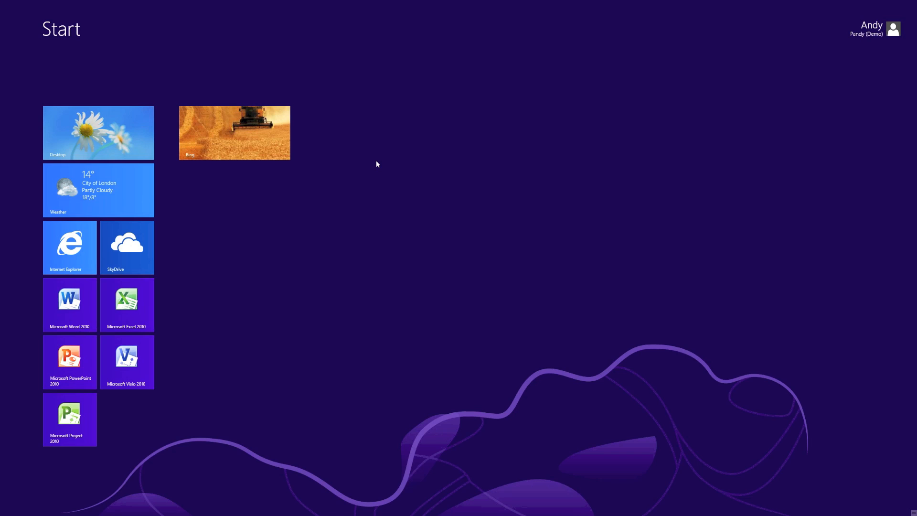
left_click(97, 132)
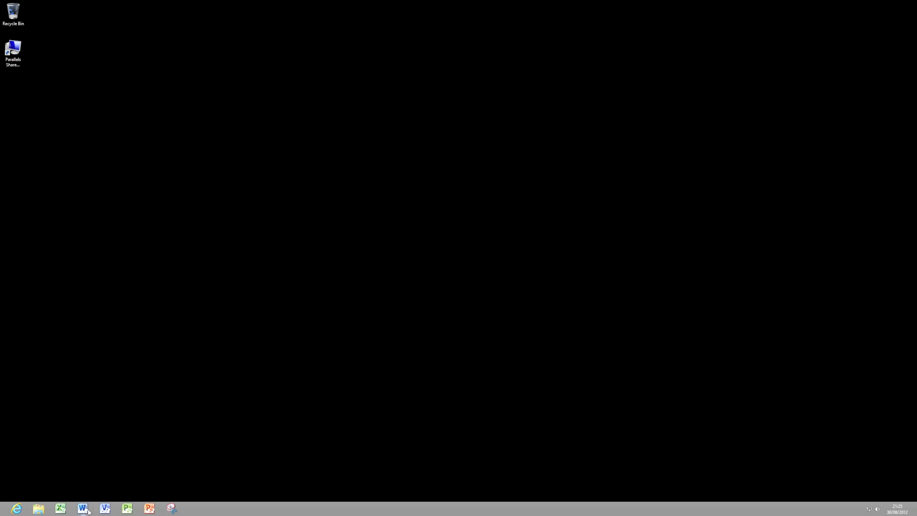
mouse_move(161, 402)
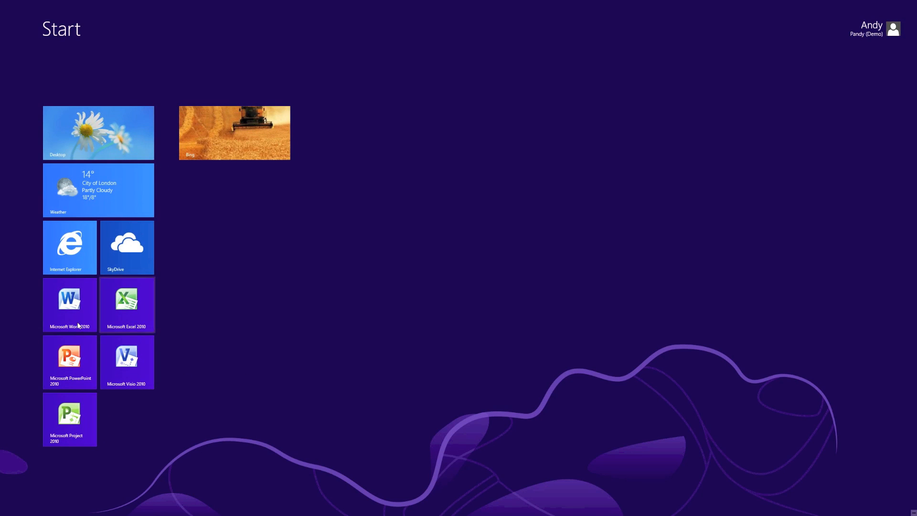
Launch Word, another Office 2010 program and Project from the Start screen and taskbar.
left_click(69, 304)
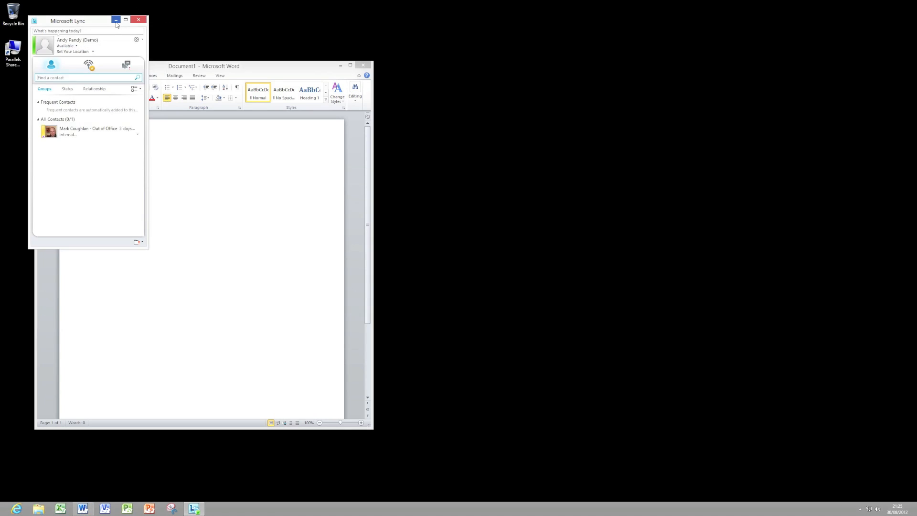
left_click(116, 19)
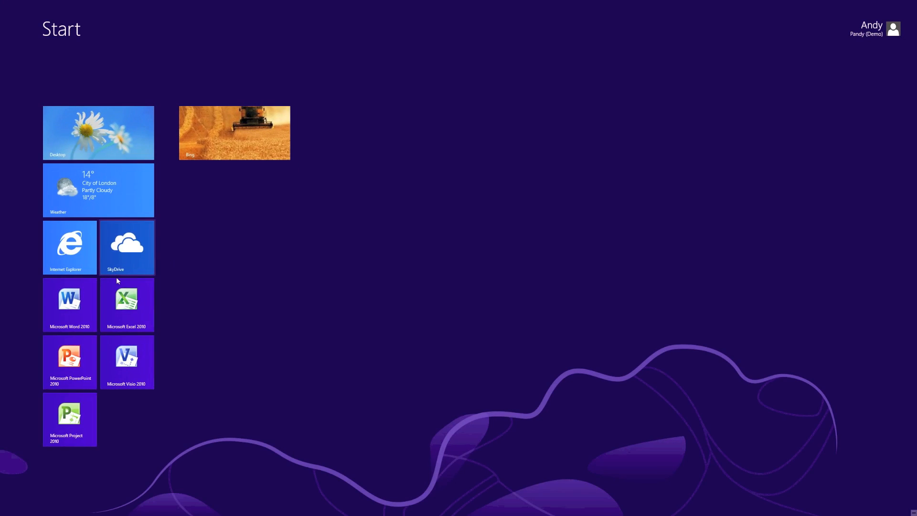
left_click(127, 304)
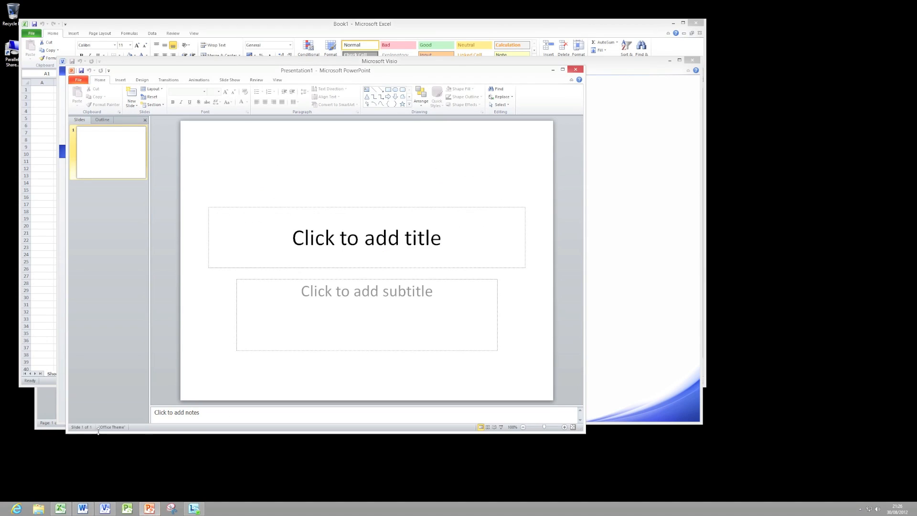
left_click(193, 507)
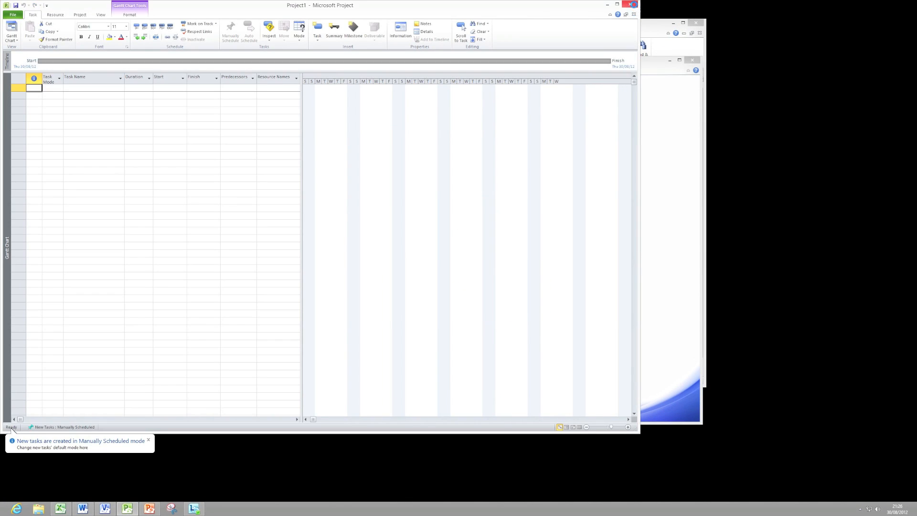
Close Project and another Office window from the taskbar.
left_click(149, 508)
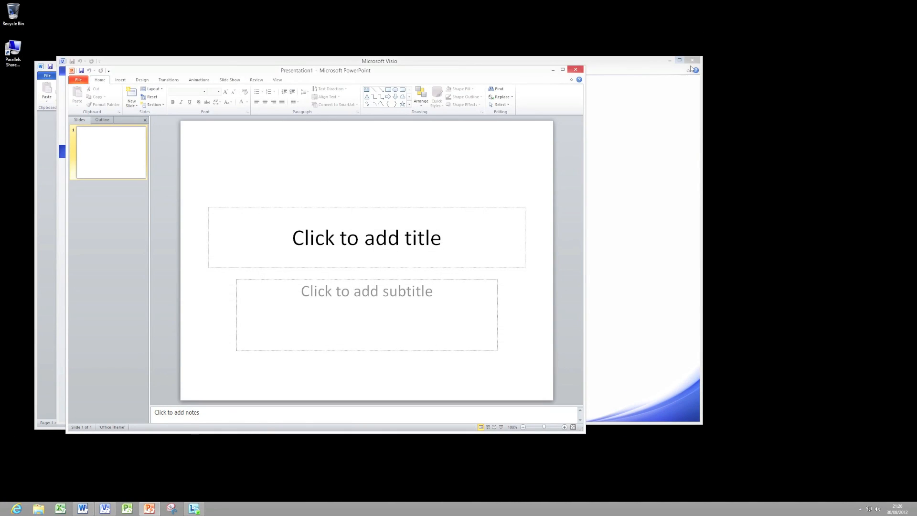
left_click(82, 508)
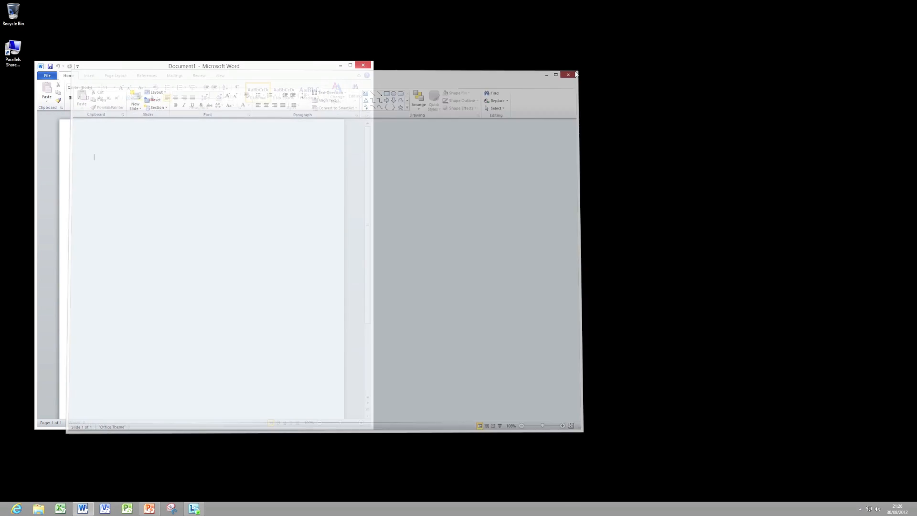
Close the last Office window, the System information page and the Libraries window.
left_click(568, 75)
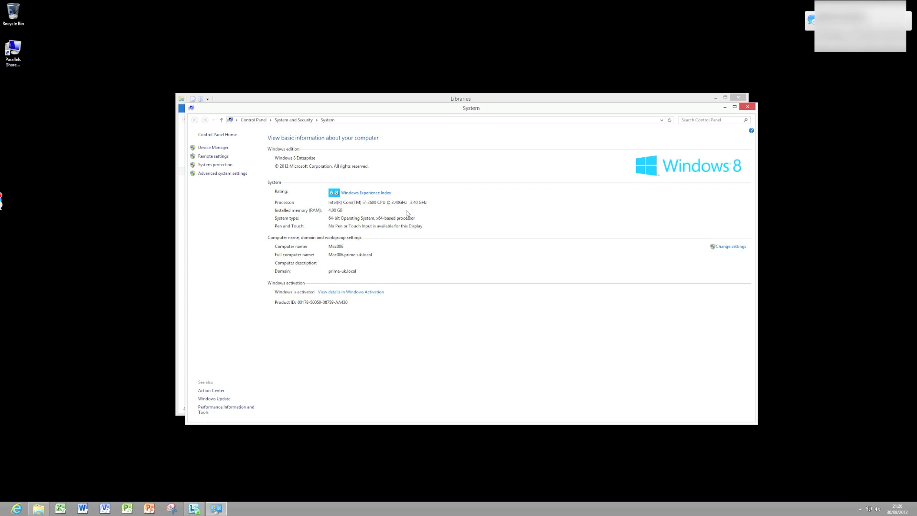
mouse_move(533, 170)
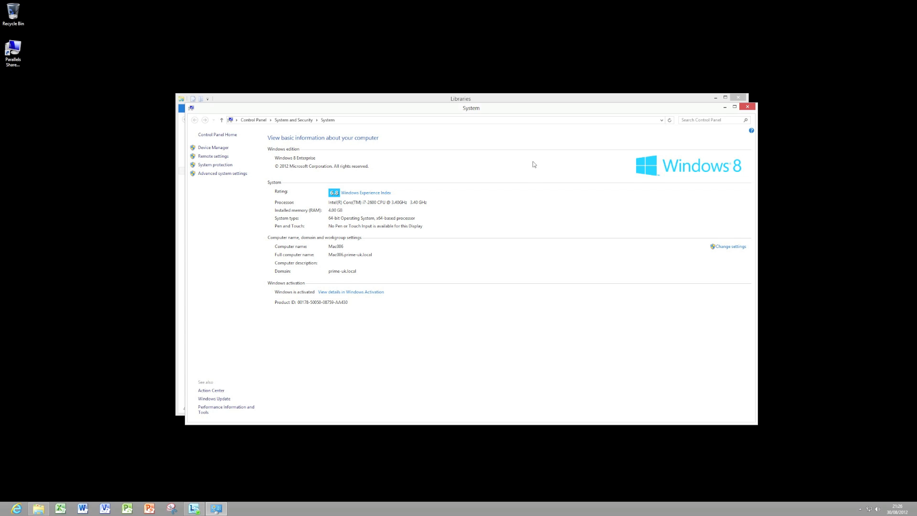
left_click(747, 106)
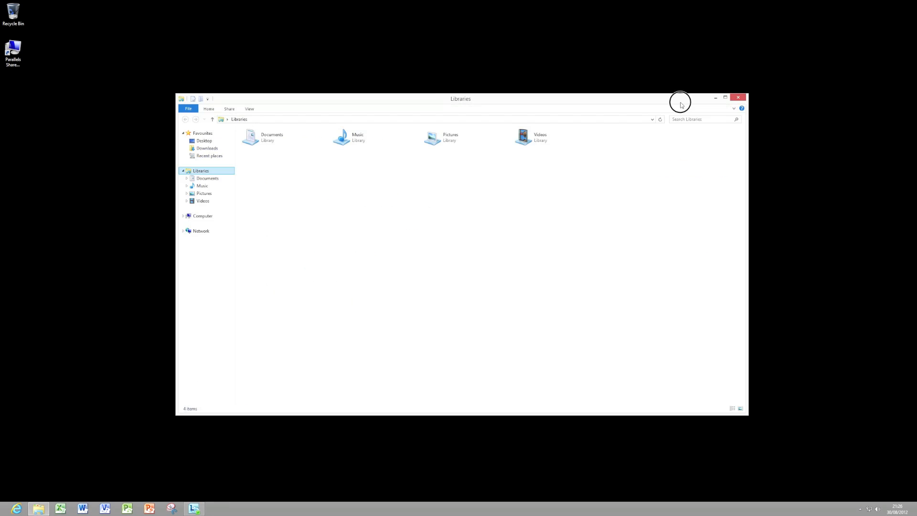
left_click(715, 97)
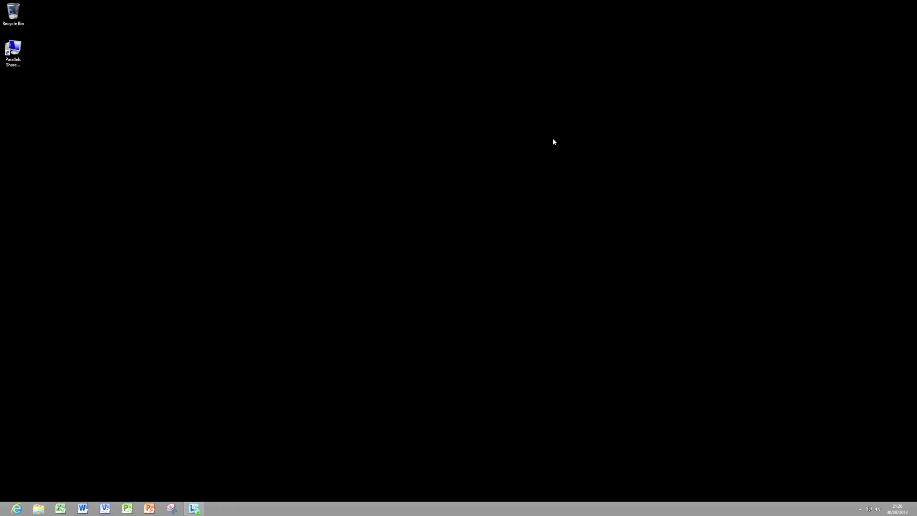
mouse_move(548, 140)
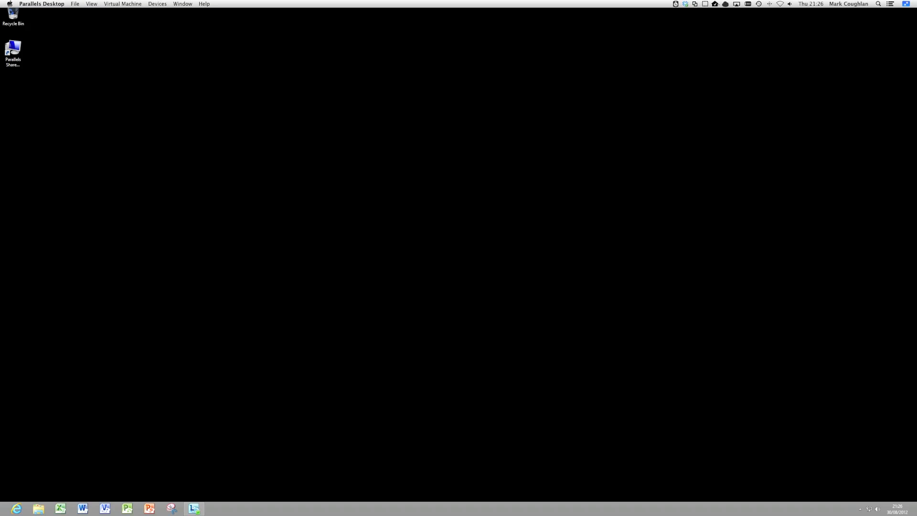
Leave full screen via the View menu and switch the Windows 8 machine into Coherence.
left_click(92, 4)
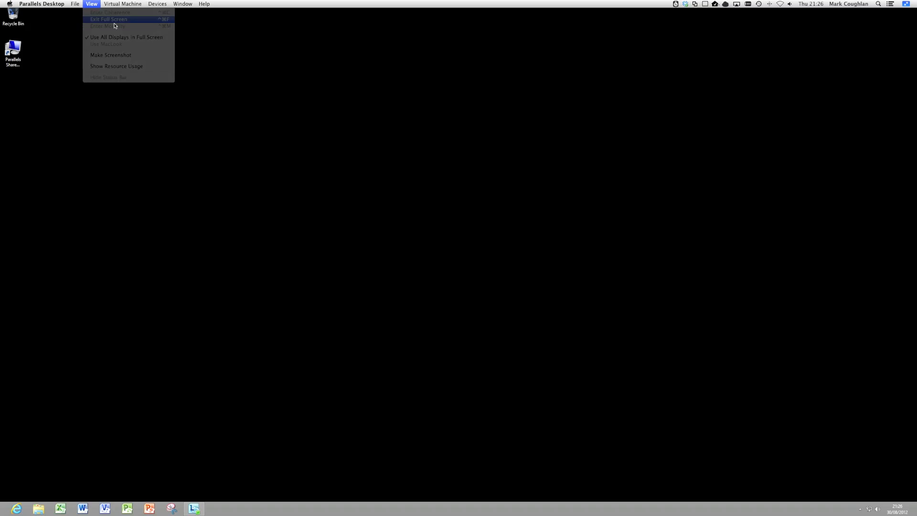
left_click(108, 19)
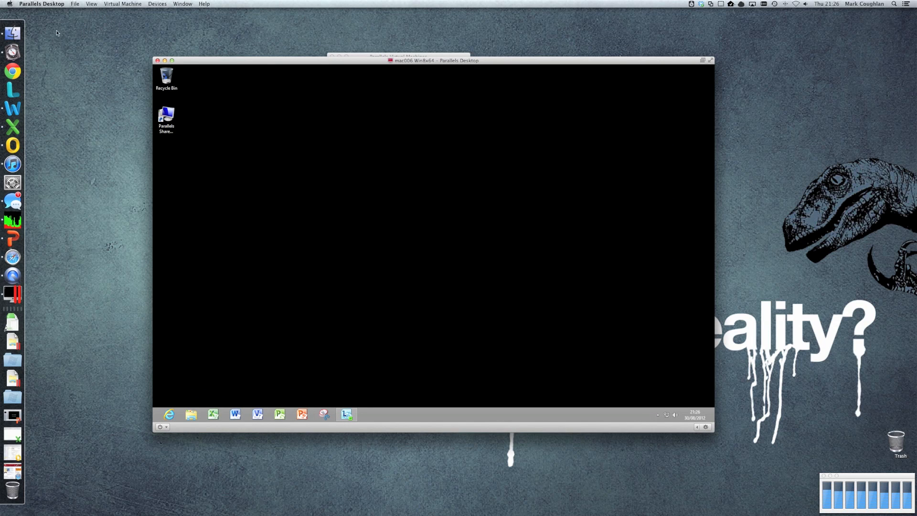
left_click(90, 4)
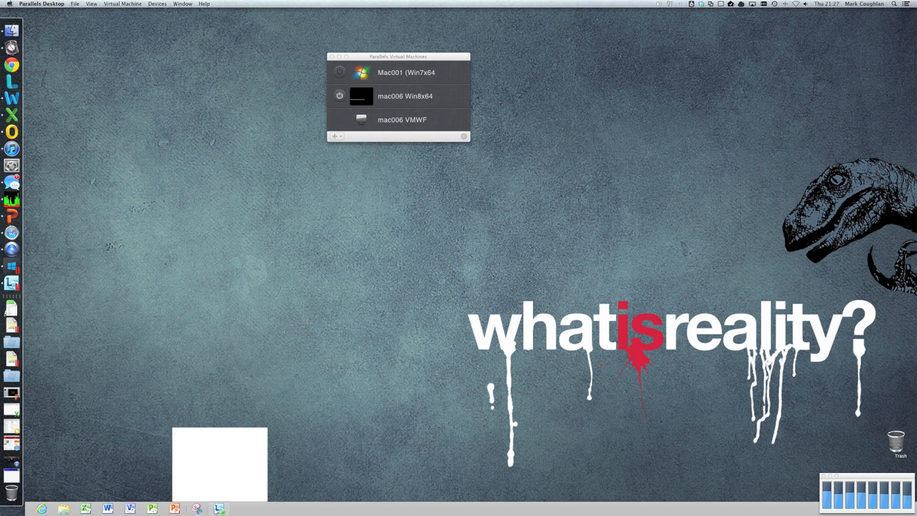
Choose Windows Start Screen from the Parallels View menu in Coherence.
left_click(91, 4)
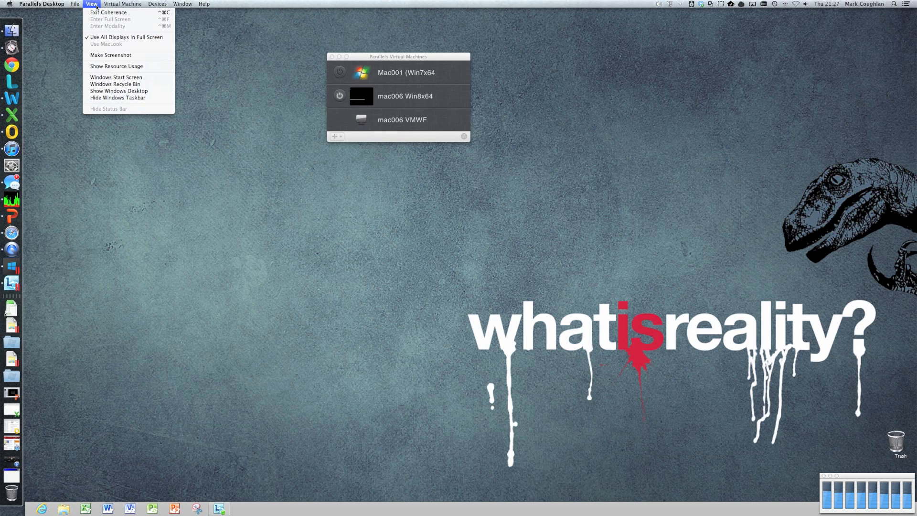
mouse_move(116, 84)
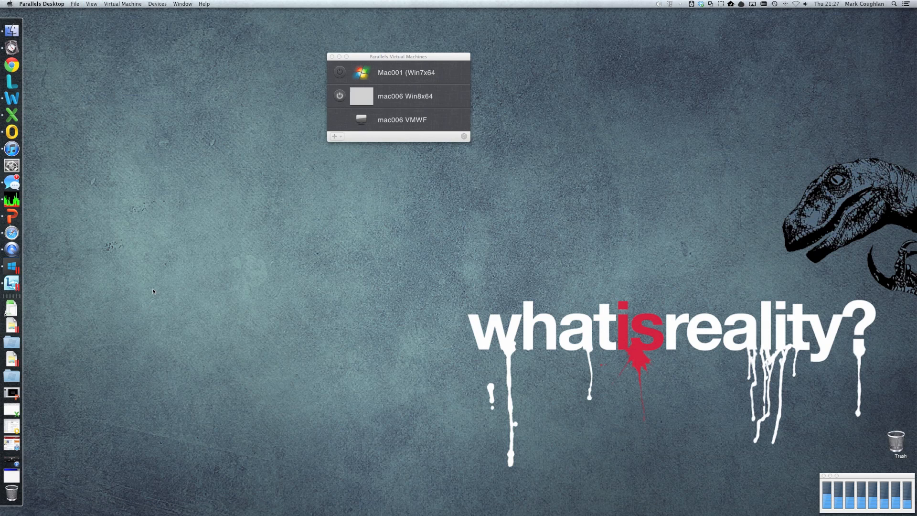
mouse_move(12, 268)
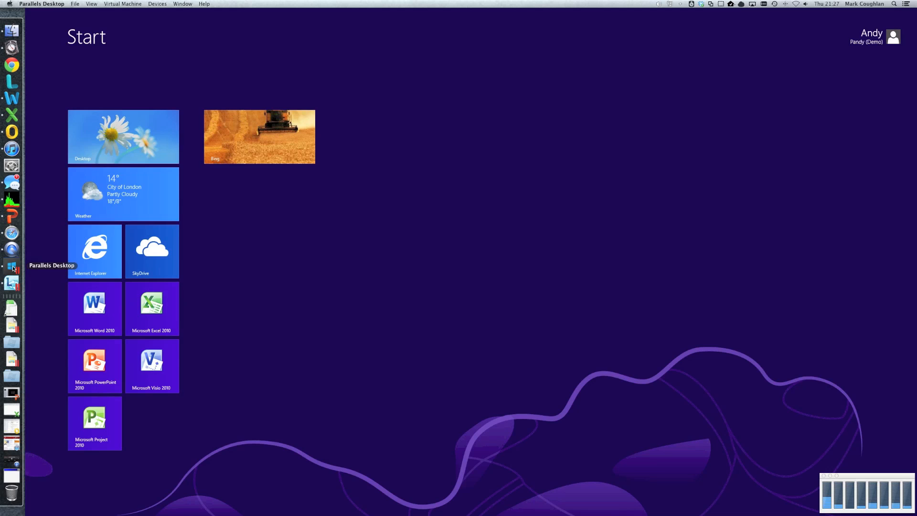
mouse_move(170, 197)
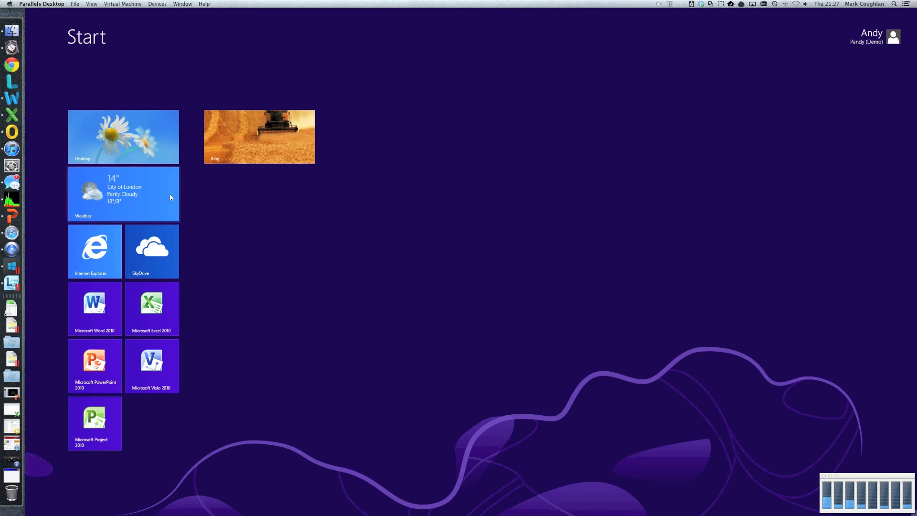
Launch an Office 2010 program, return to Start, then launch PowerPoint 2010 as Mac windows.
left_click(152, 303)
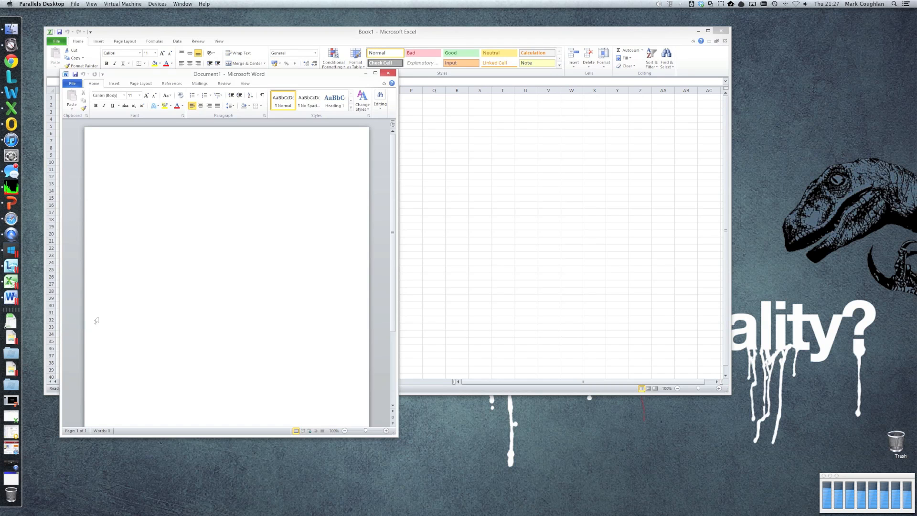
key("alt")
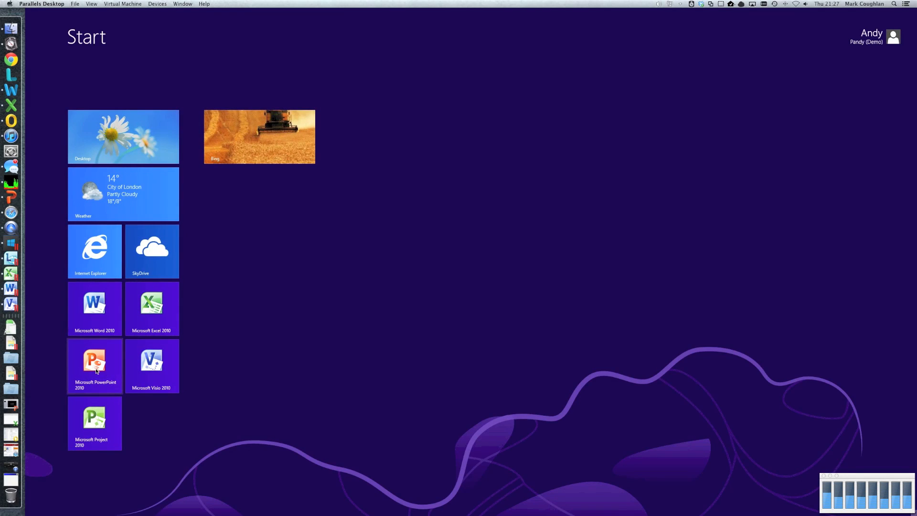
left_click(94, 366)
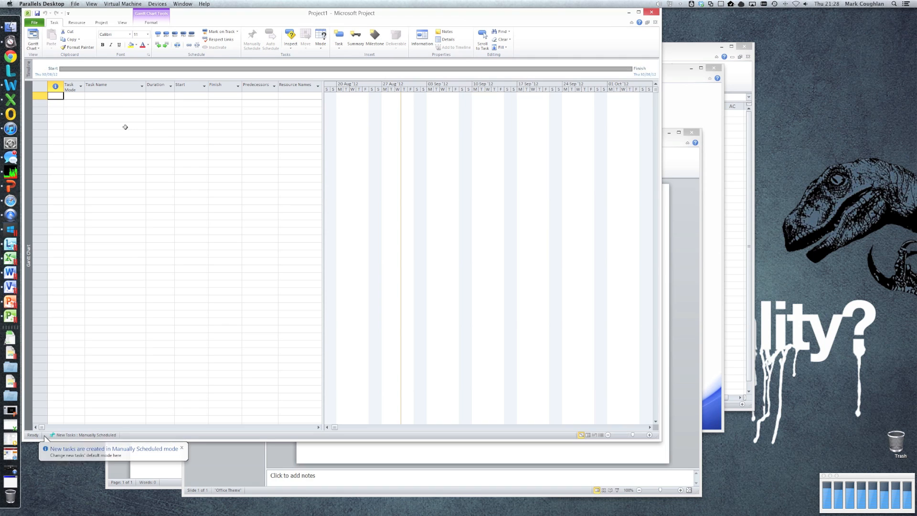
Show the Windows taskbar on the Mac desktop and close the PowerPoint and Word windows.
left_click(92, 3)
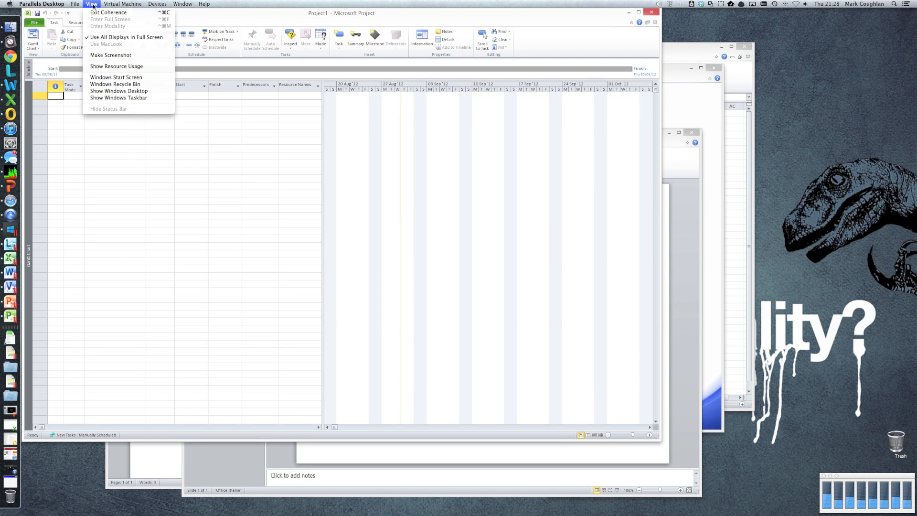
mouse_move(119, 97)
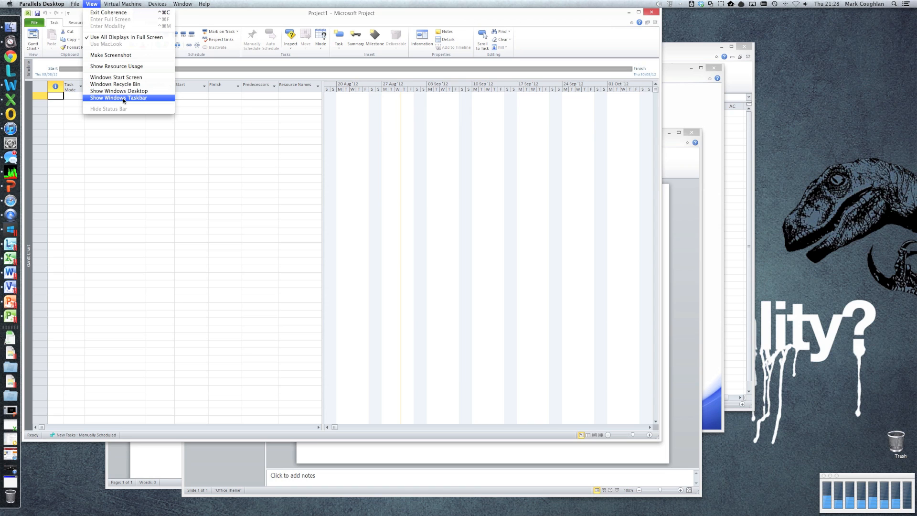
left_click(119, 97)
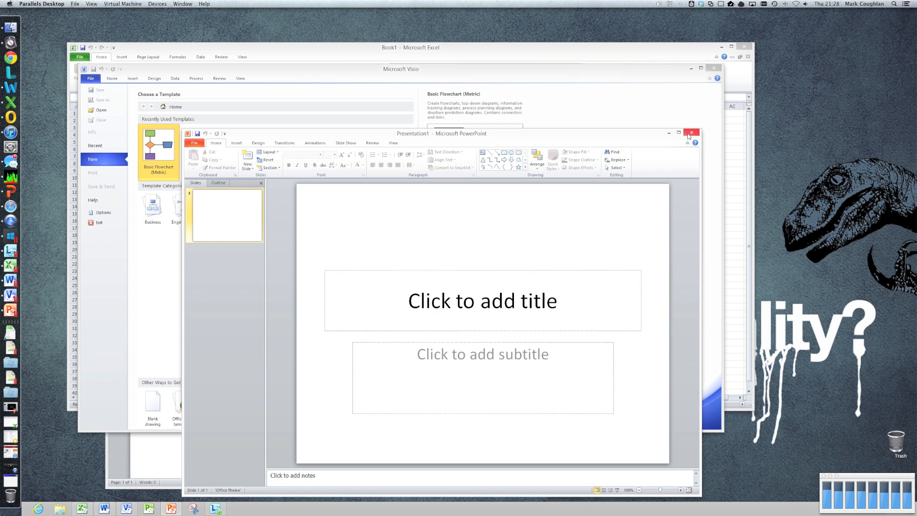
left_click(691, 133)
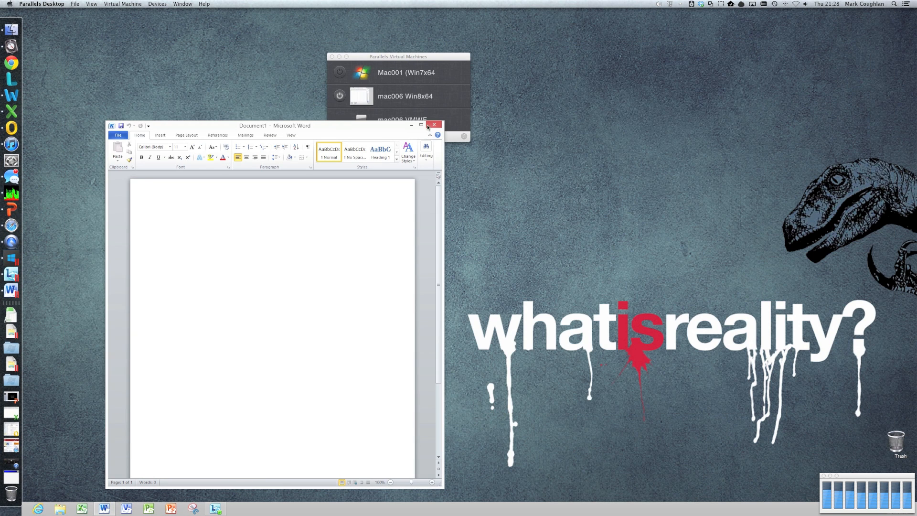
left_click(435, 125)
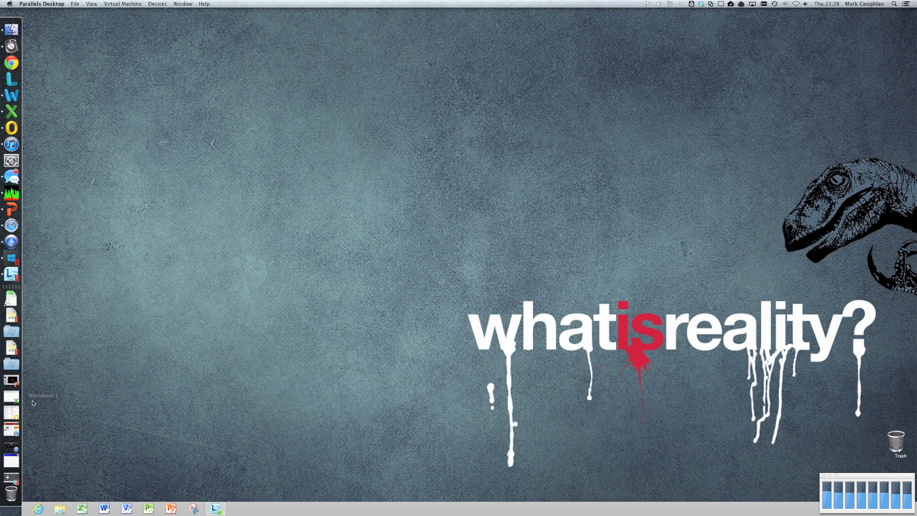
Start Excel and Libraries from the Windows taskbar, then close the open Windows programs.
left_click(81, 508)
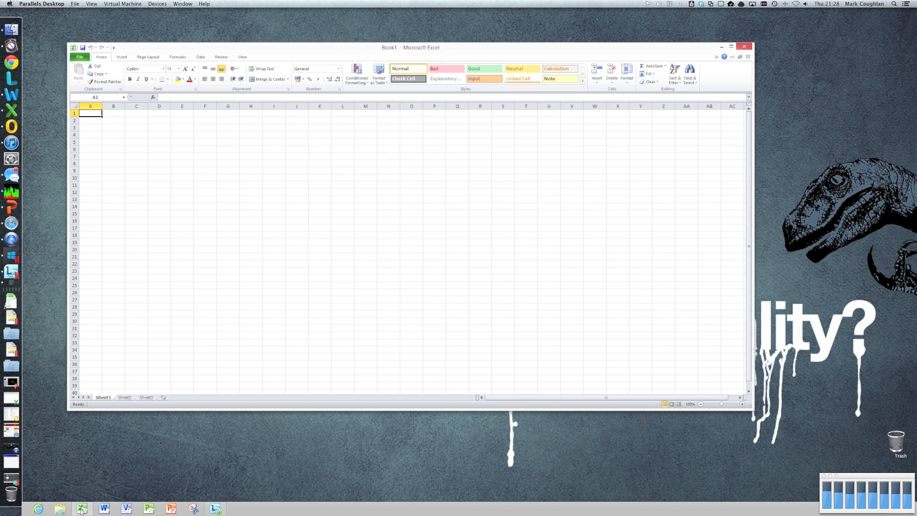
left_click(103, 507)
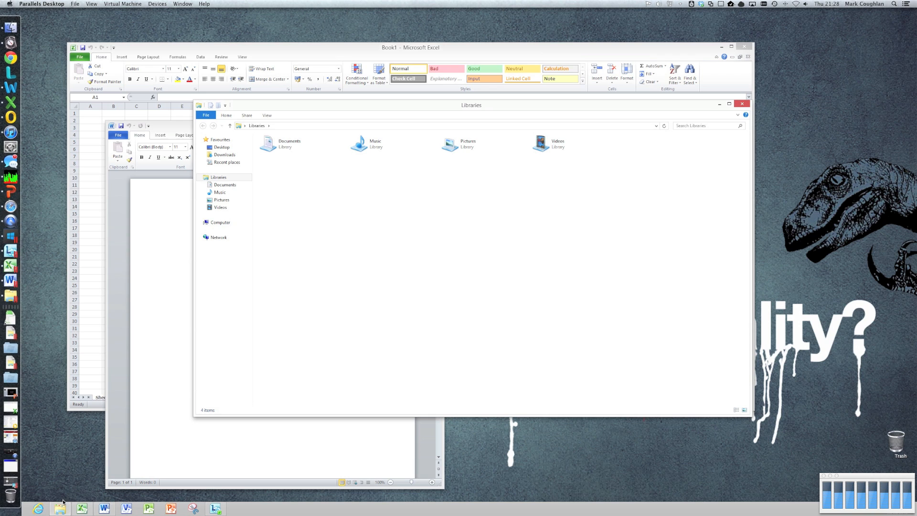
left_click(221, 223)
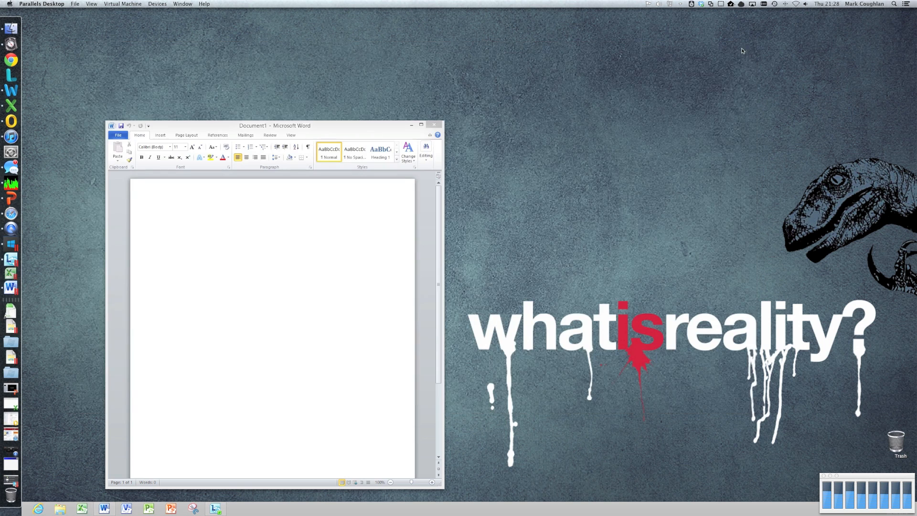
left_click(91, 4)
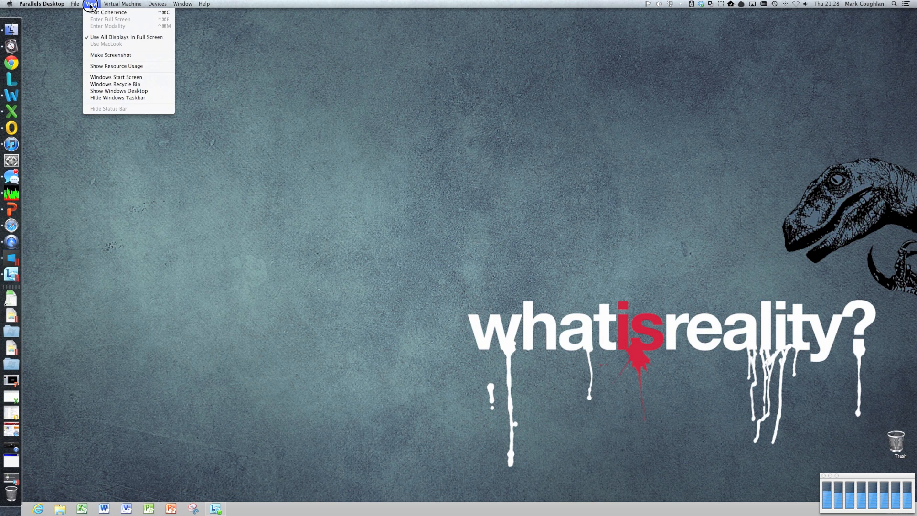
Exit Coherence and switch the Windows 8 virtual machine to full screen.
left_click(109, 12)
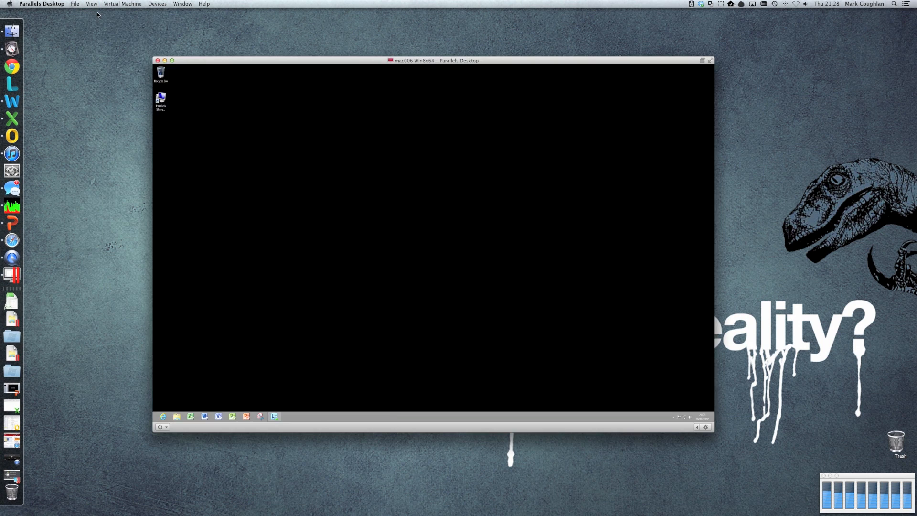
left_click(90, 4)
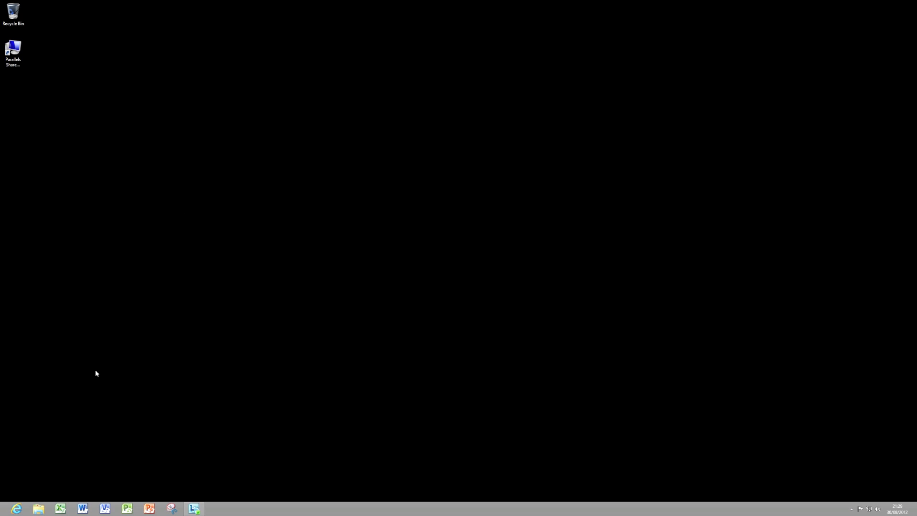
Launch Excel, Word and Project 2010 from the Windows taskbar in full screen.
left_click(82, 508)
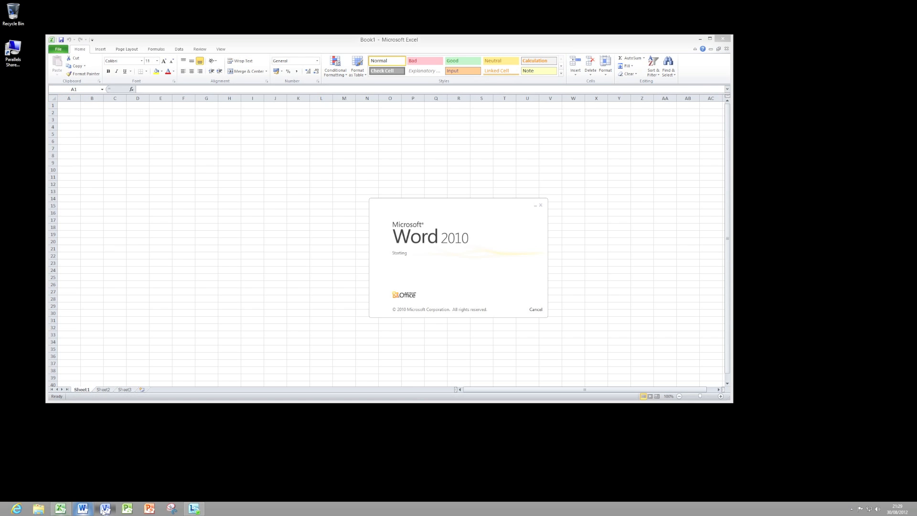
left_click(193, 507)
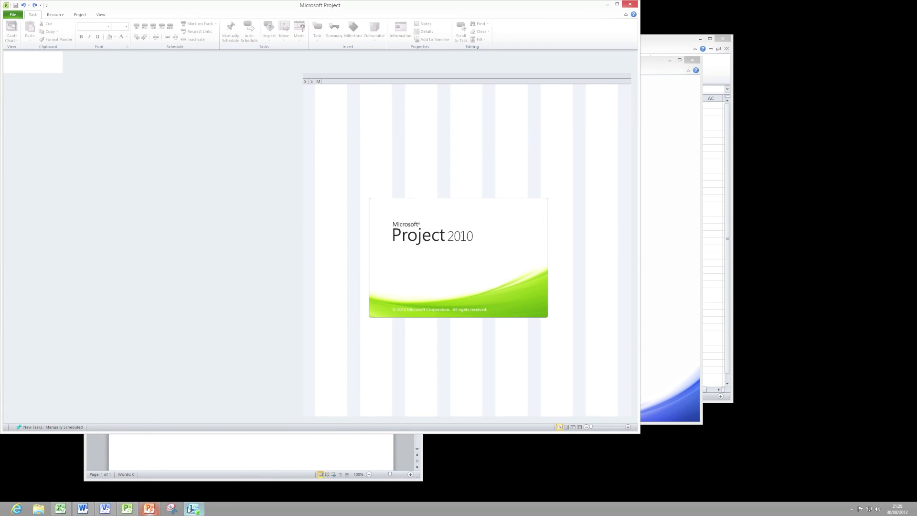
left_click(149, 507)
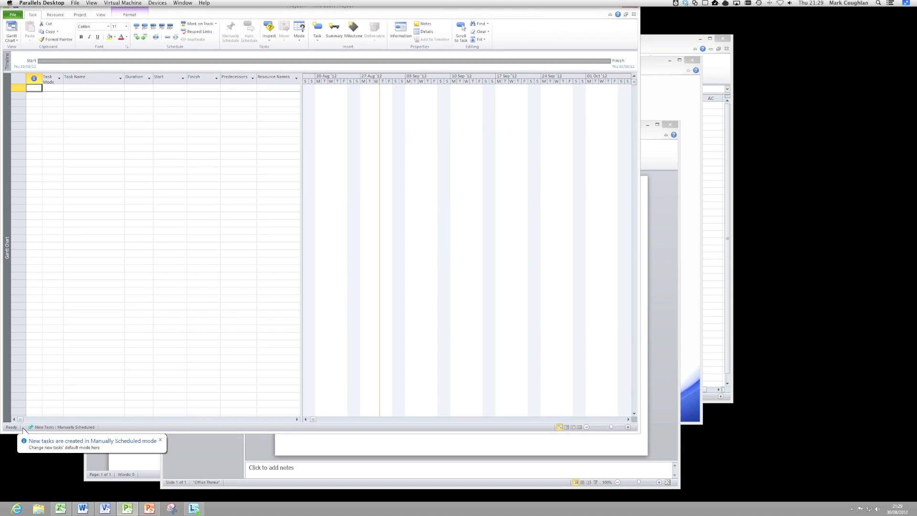
Suspend and resume the Windows 8 machine, then close the Project window.
left_click(122, 4)
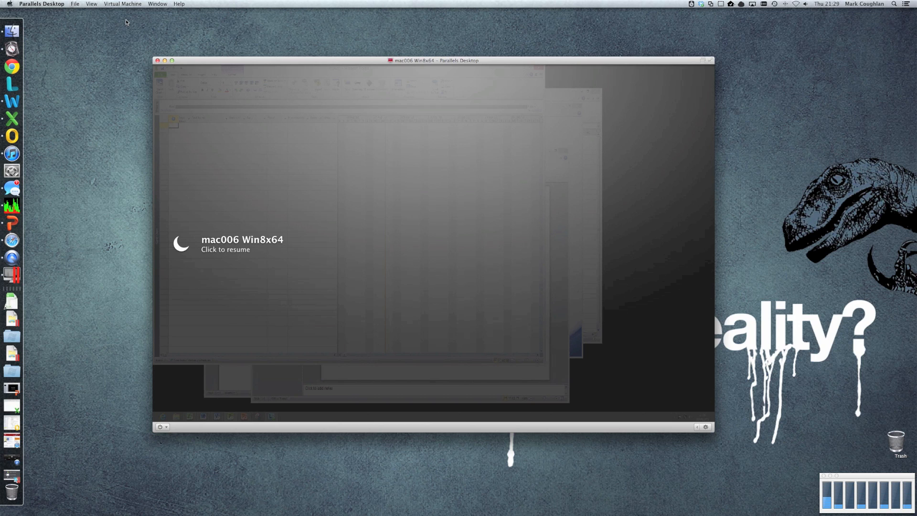
left_click(229, 244)
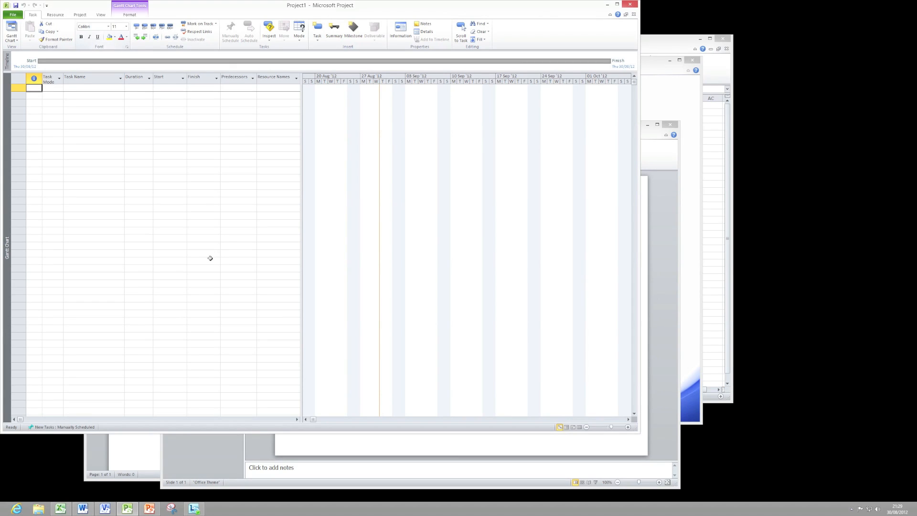
left_click(204, 260)
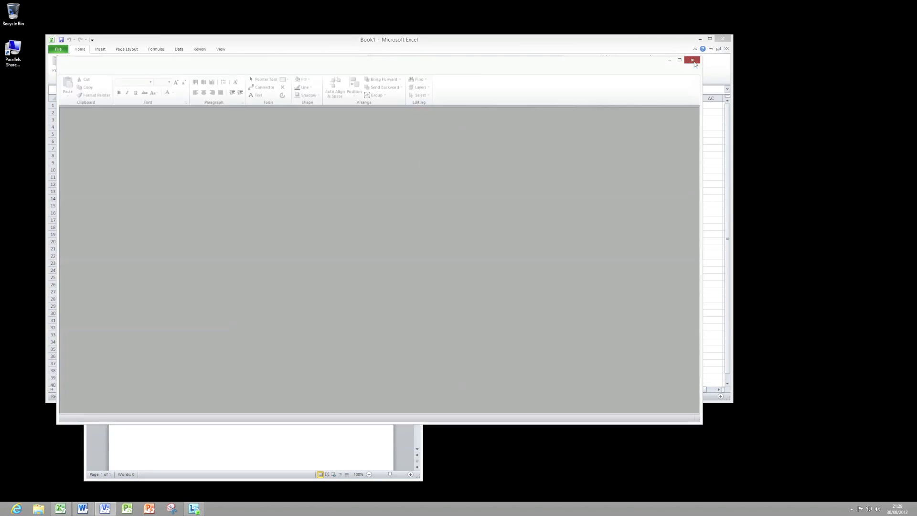
Close the Excel and Word windows, leaving an empty Windows 8 desktop with View options shown.
left_click(692, 60)
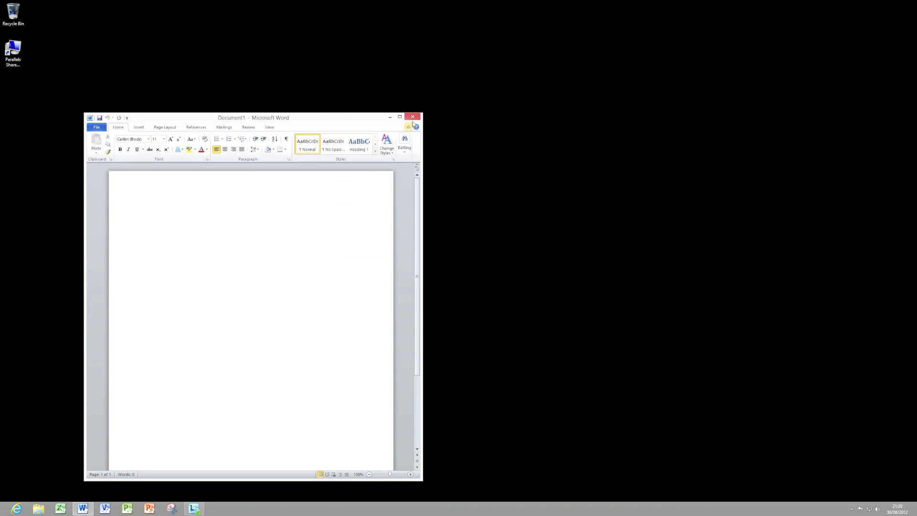
left_click(413, 117)
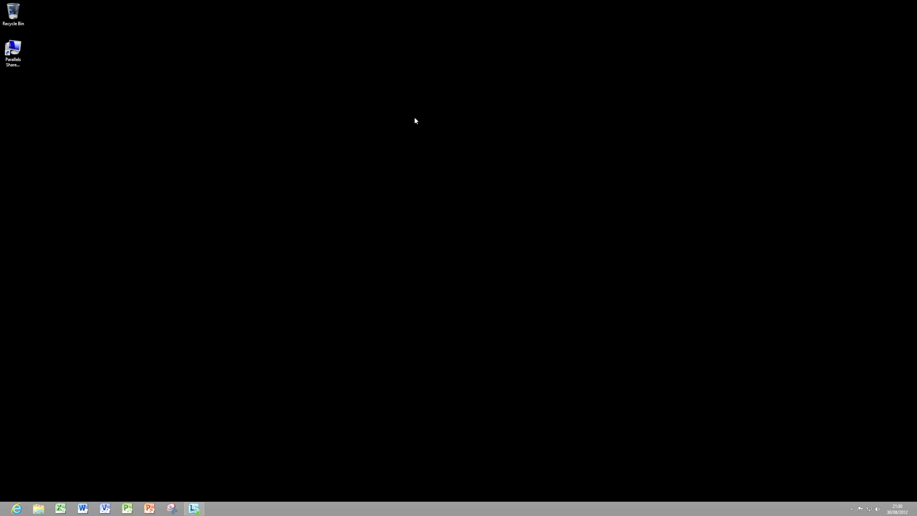
mouse_move(410, 126)
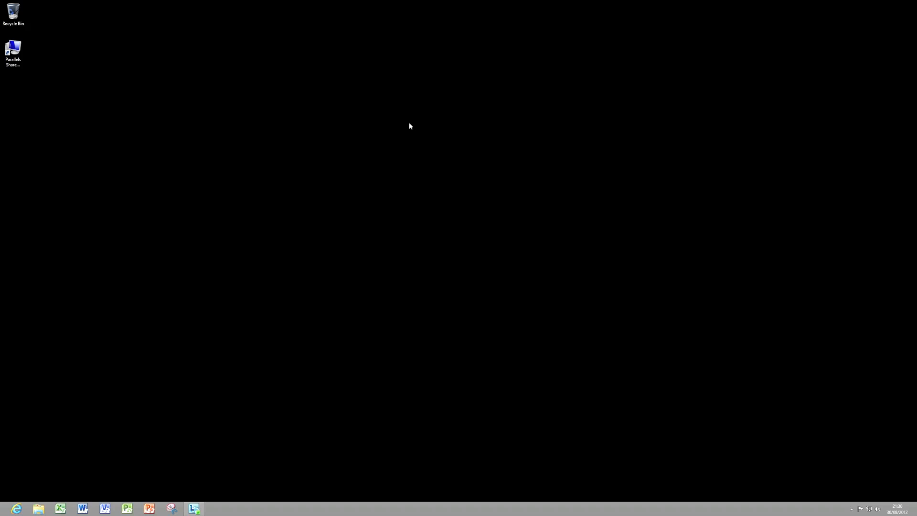
left_click(92, 4)
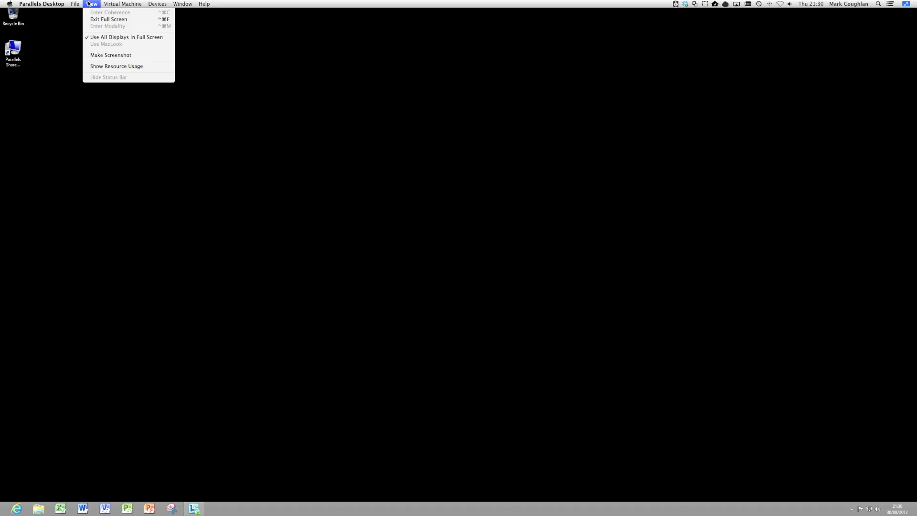
Exit full screen so the Windows 8 taskbar sits on the Mac desktop in Coherence.
left_click(109, 20)
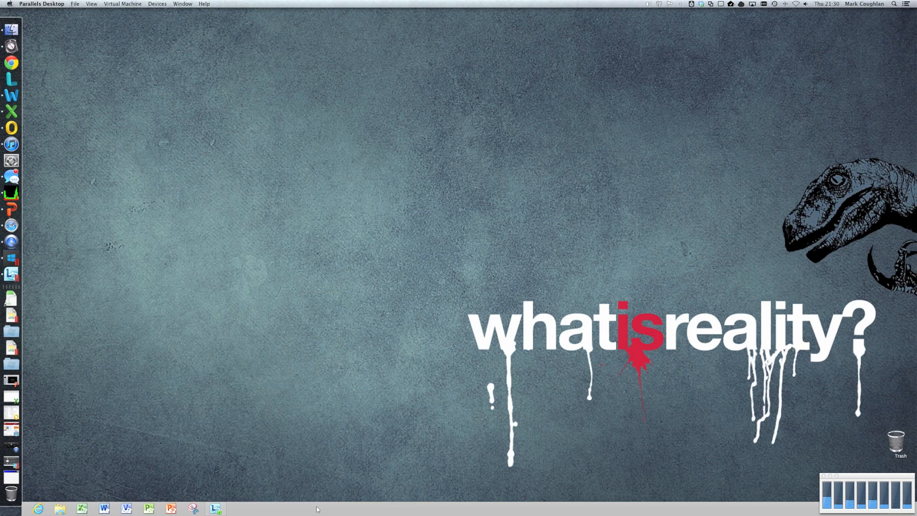
mouse_move(288, 470)
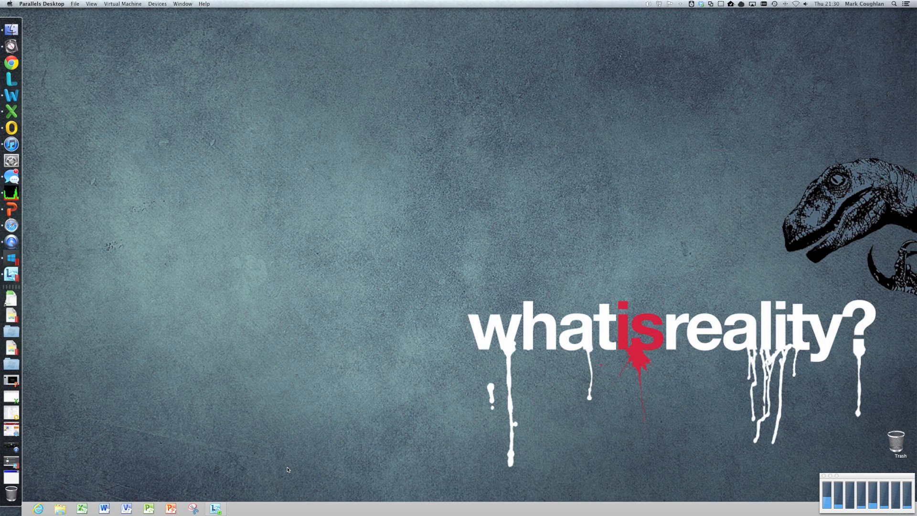
mouse_move(103, 298)
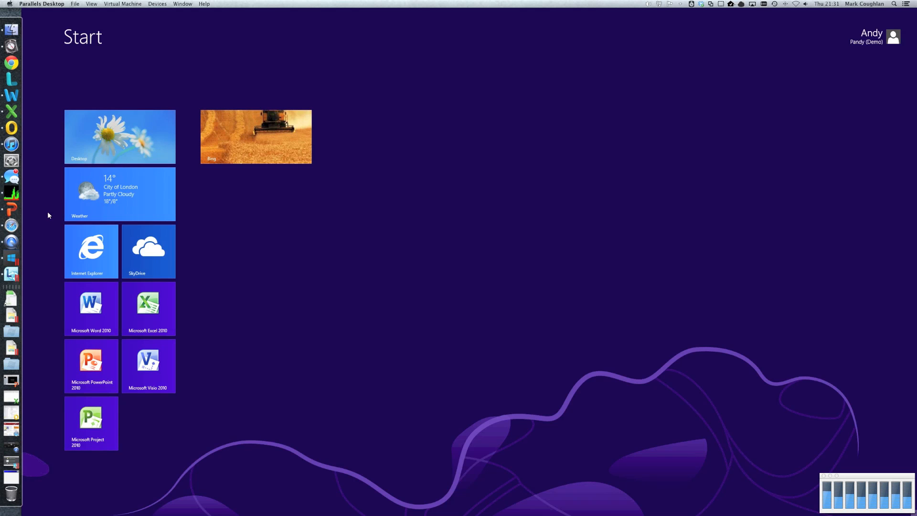
Launch the Bing app from the Windows 8 Start screen.
left_click(256, 137)
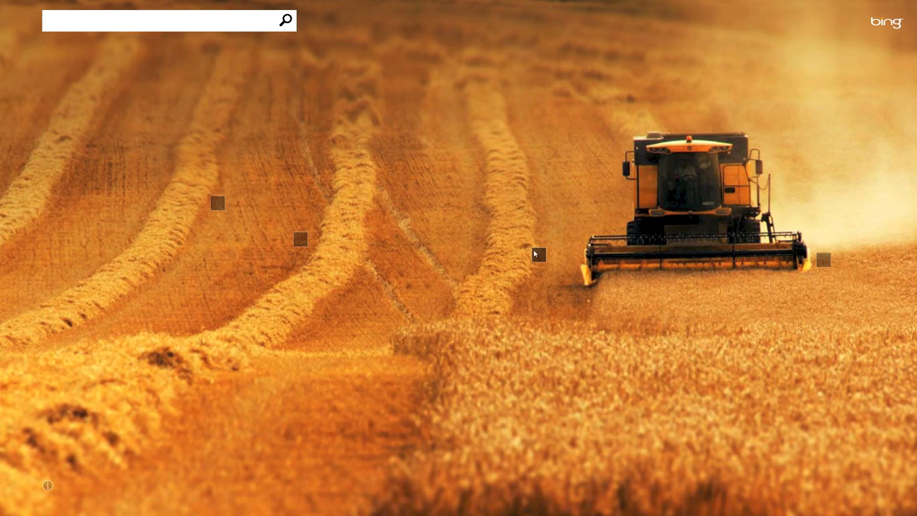
mouse_move(278, 220)
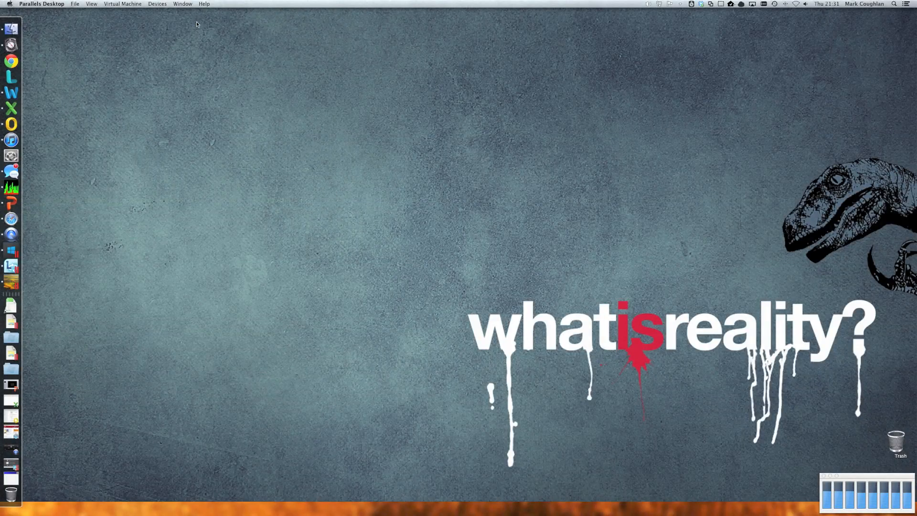
mouse_move(80, 223)
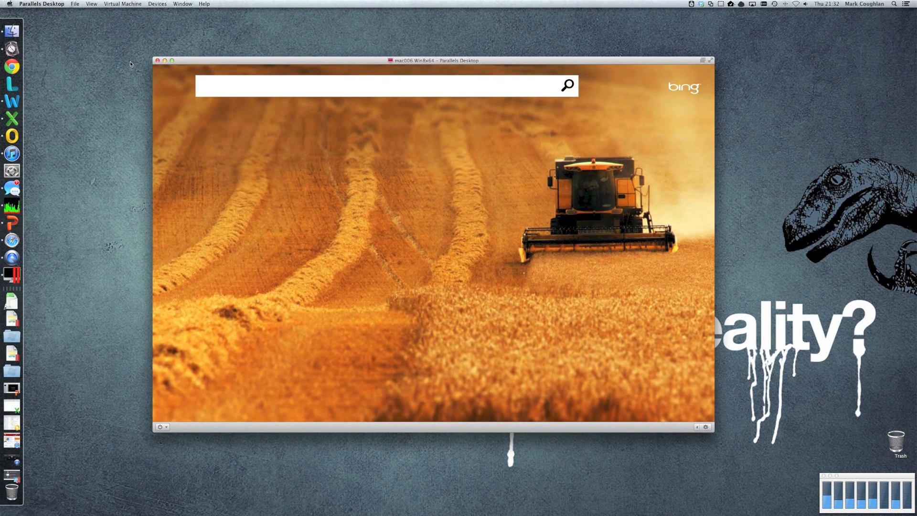
Enter full screen and run a Bing search for 'parallels 8'.
left_click(92, 4)
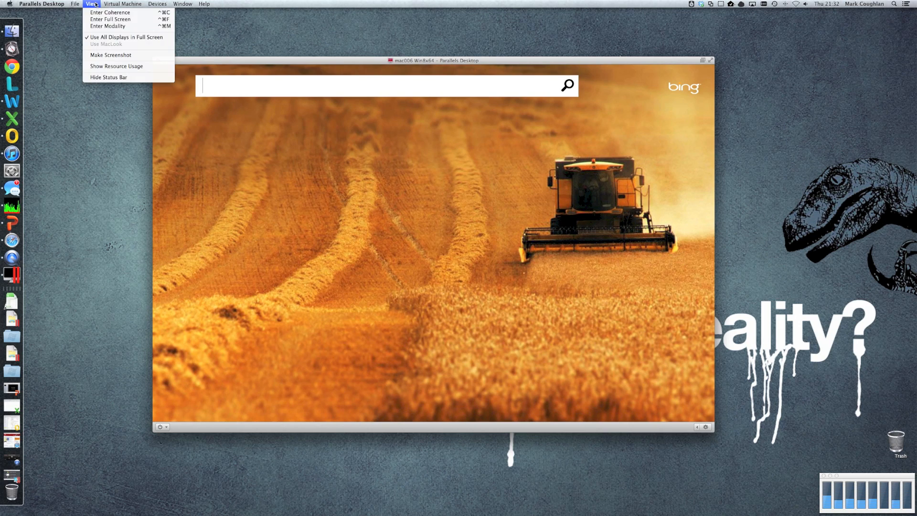
left_click(111, 19)
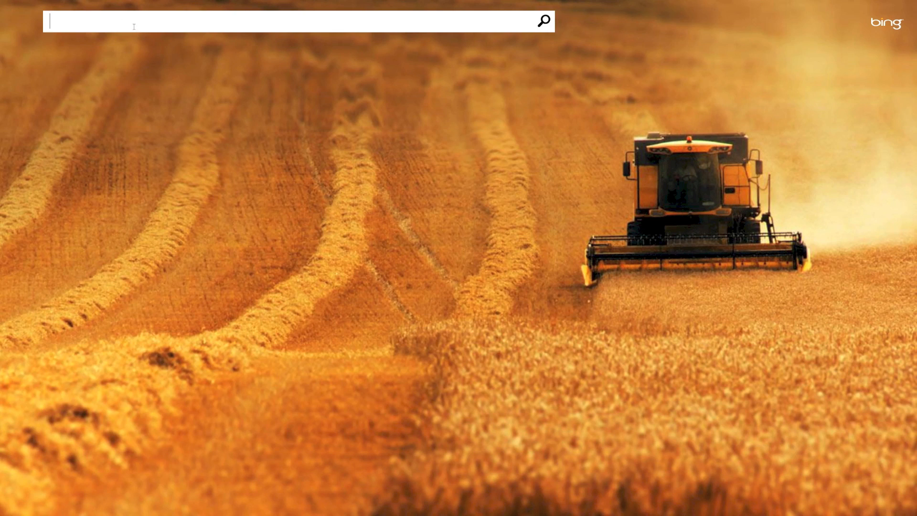
type("parallels 8")
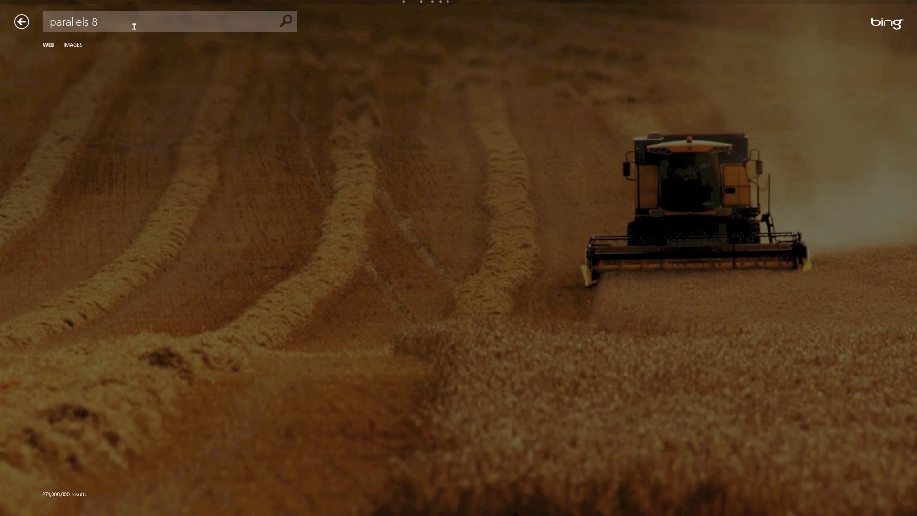
key("enter")
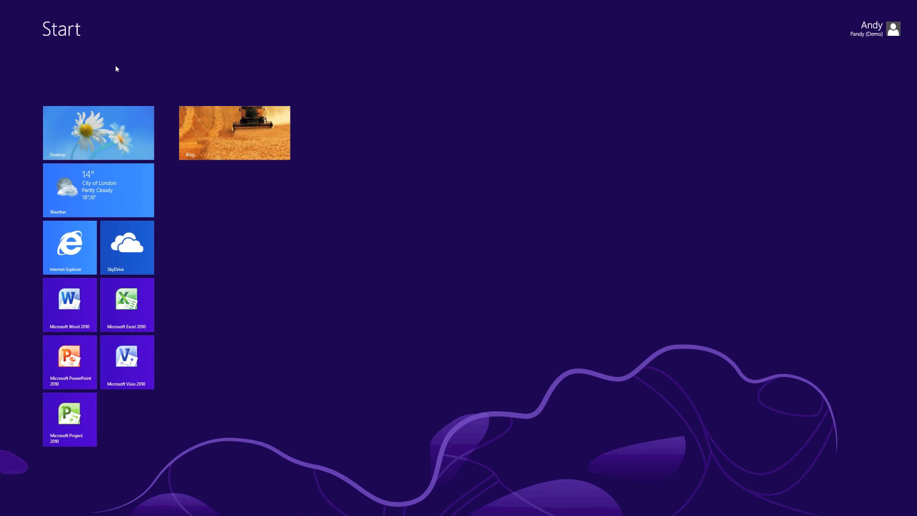
Open the Mac Observer 'Parallels Unleashes Desktop 8' article and scroll through it.
left_click(70, 246)
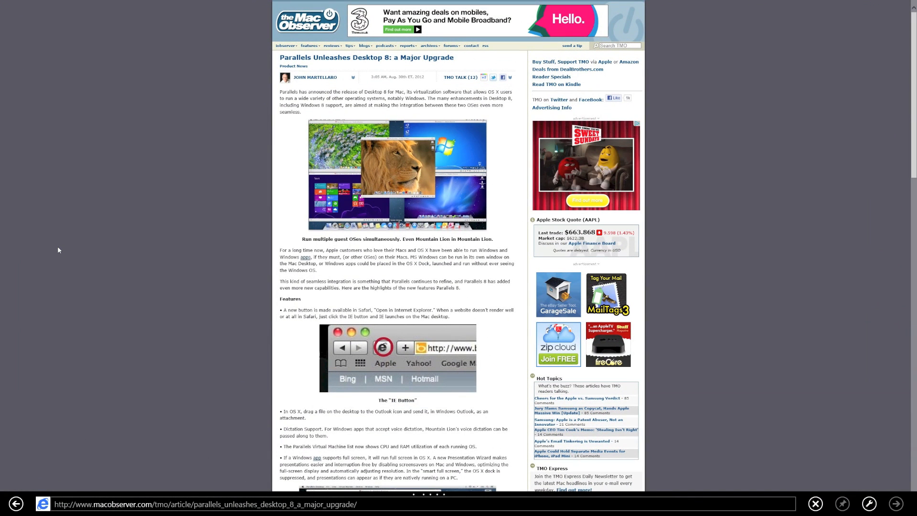
scroll("down", 3)
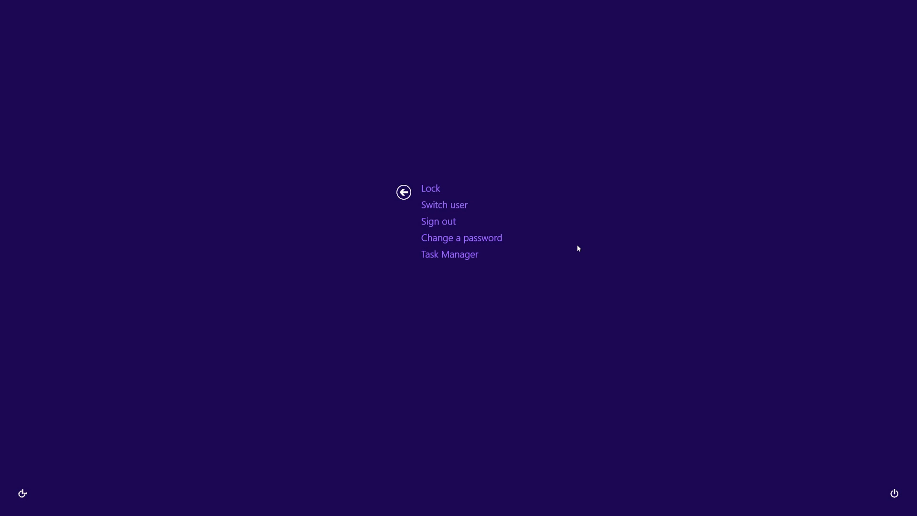
mouse_move(632, 301)
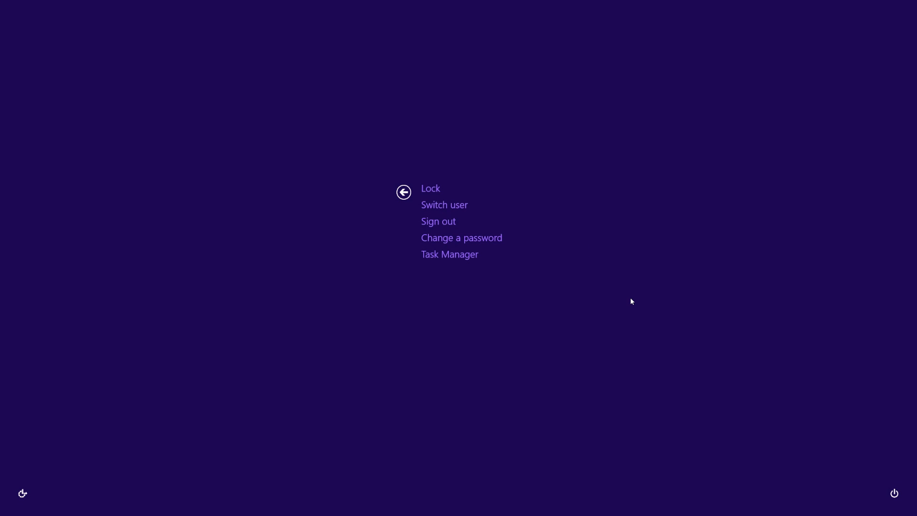
mouse_move(644, 334)
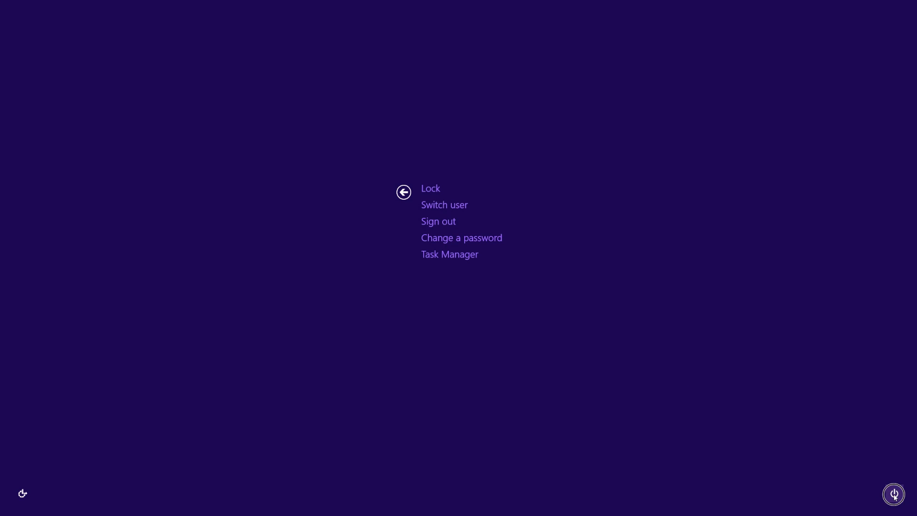
Shut down Windows 8 from the power button on the security options screen.
left_click(895, 495)
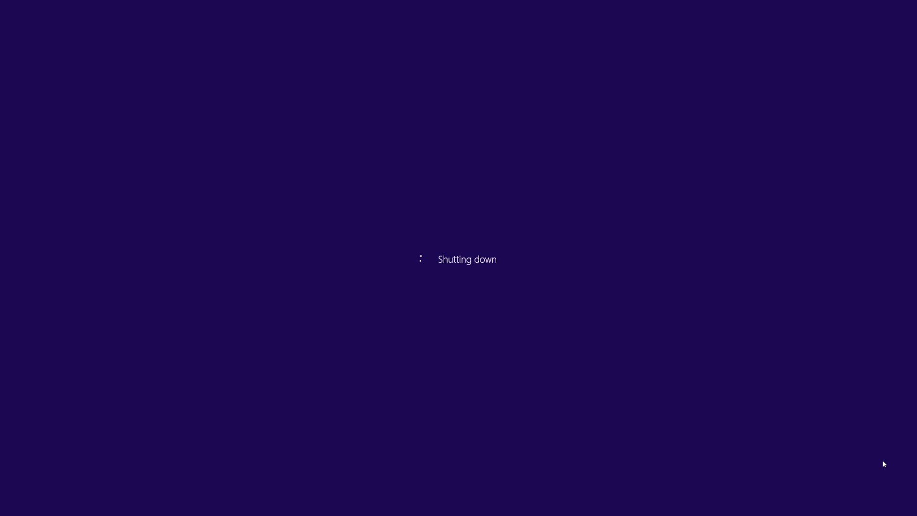